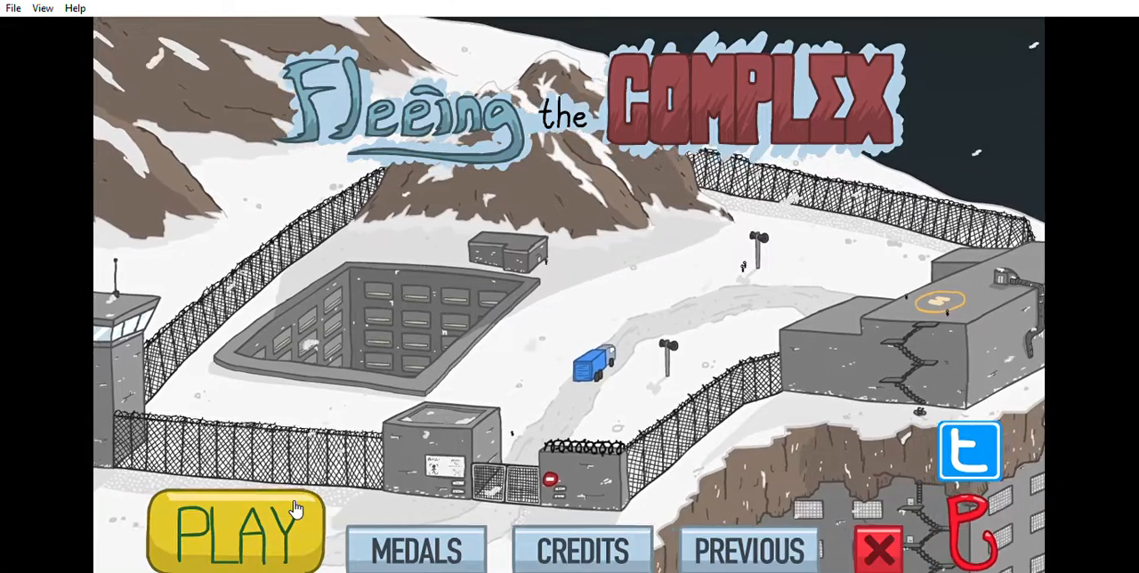
# Start a new run from the title screen and play until the first fail
pyautogui.click(235, 530)
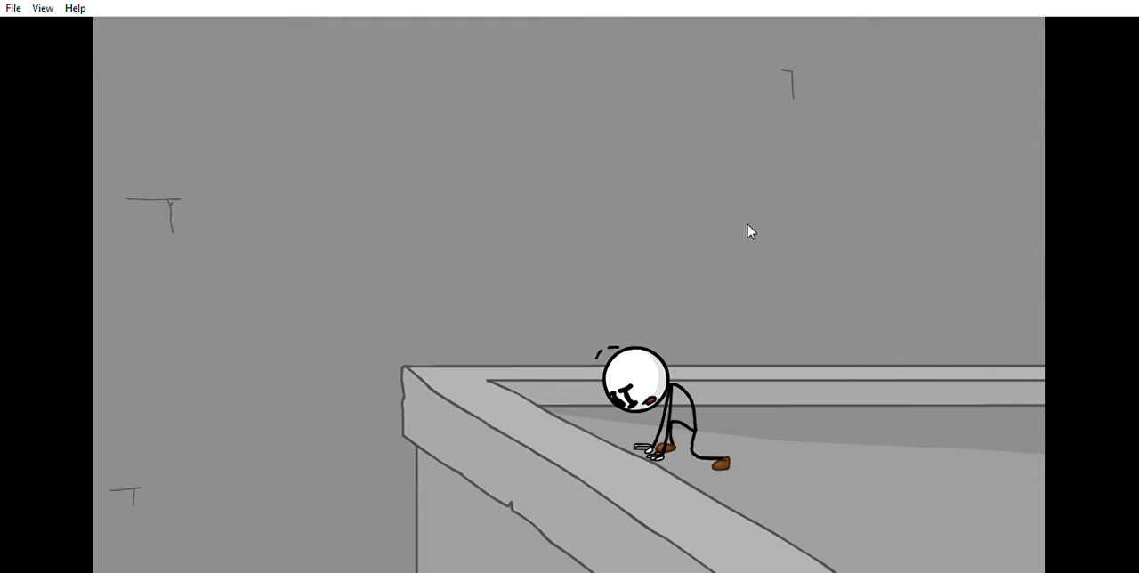
pyautogui.moveTo(655, 251)
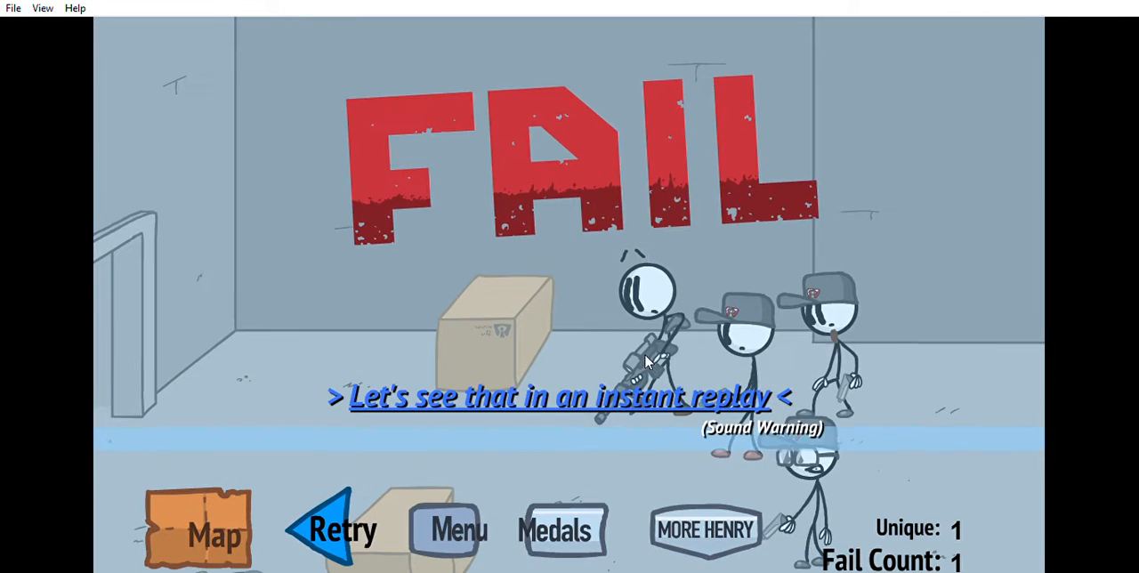
# Retry the failed part and hit another fail that awards the 10-point xXr medal
pyautogui.click(559, 397)
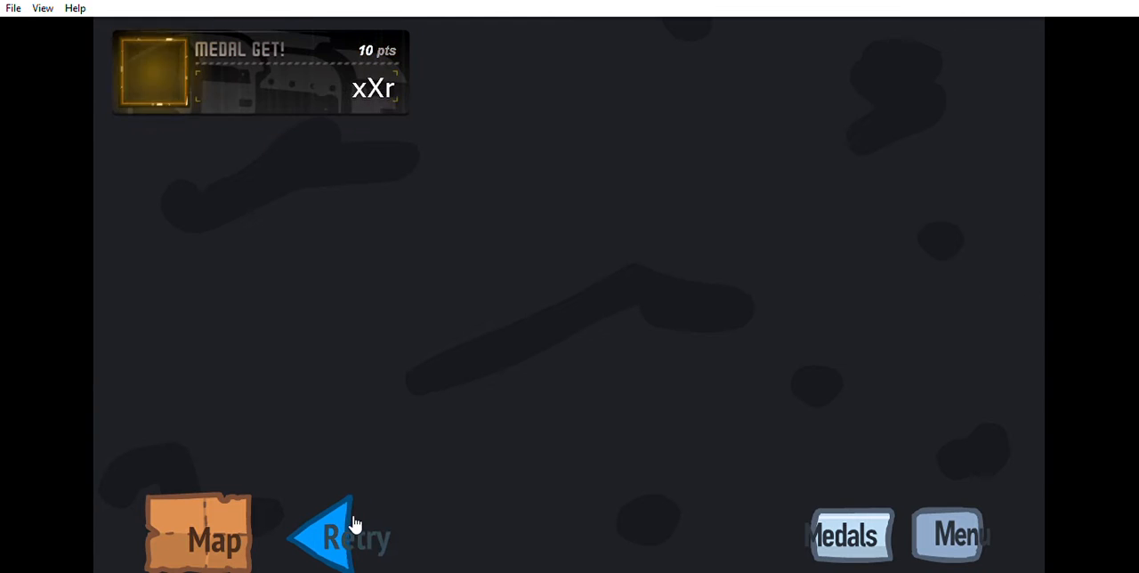
# Retry to reach the elevator decision with Toss, Pass By and Blend In options
pyautogui.click(342, 534)
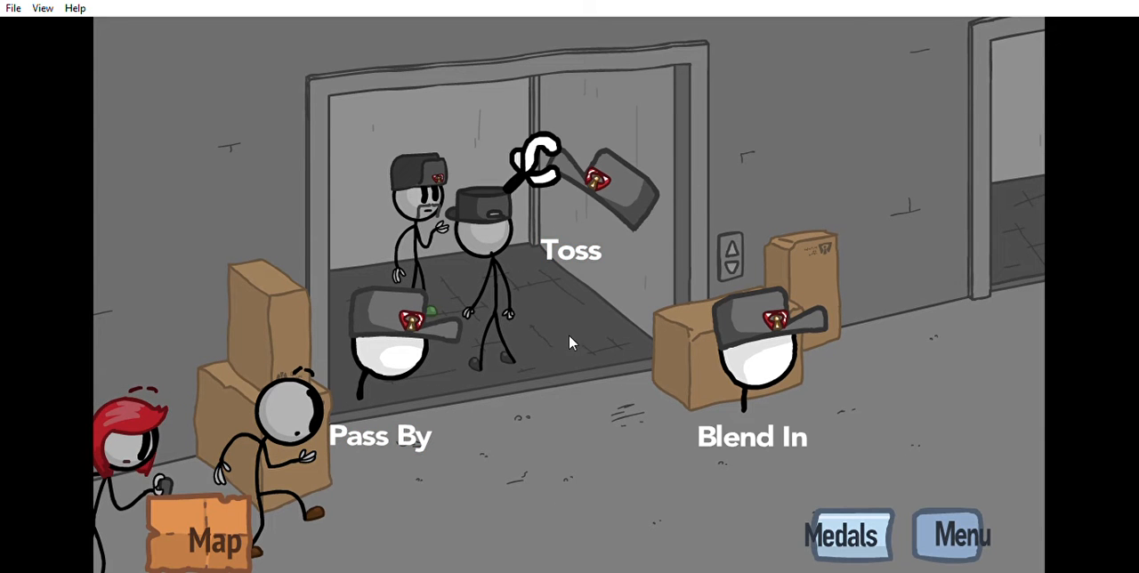
# Choose a way past the elevator guards and reach the van escape, earning the Waldo medal
pyautogui.click(381, 436)
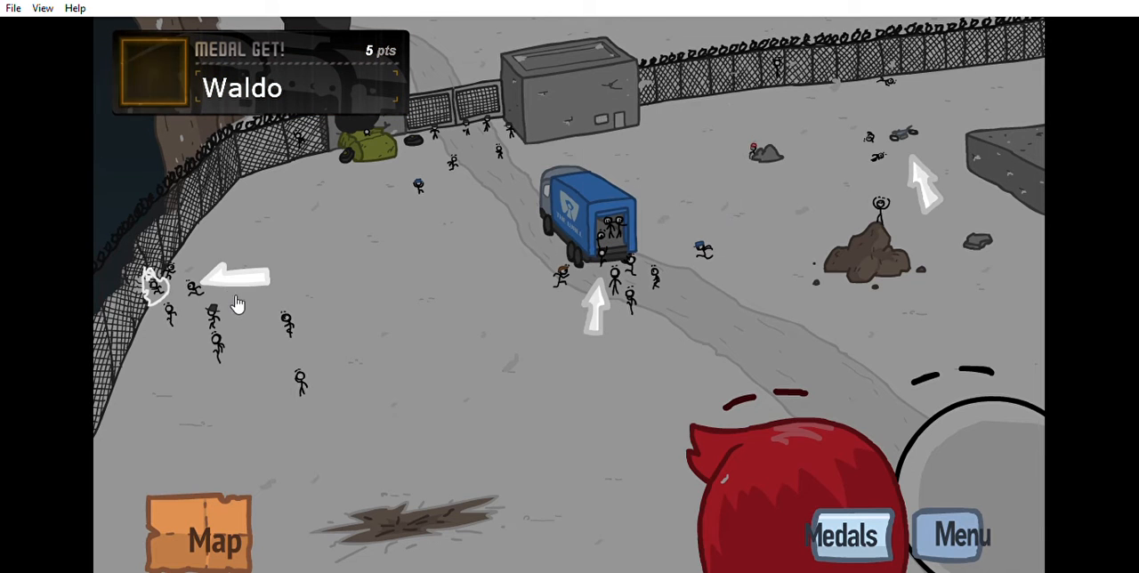
pyautogui.moveTo(908, 143)
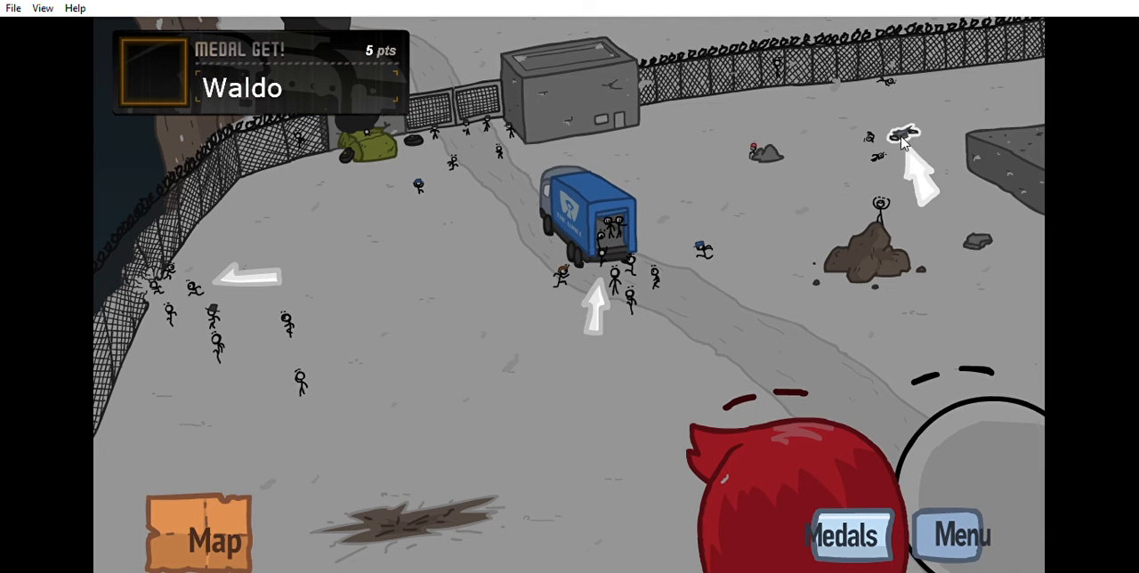